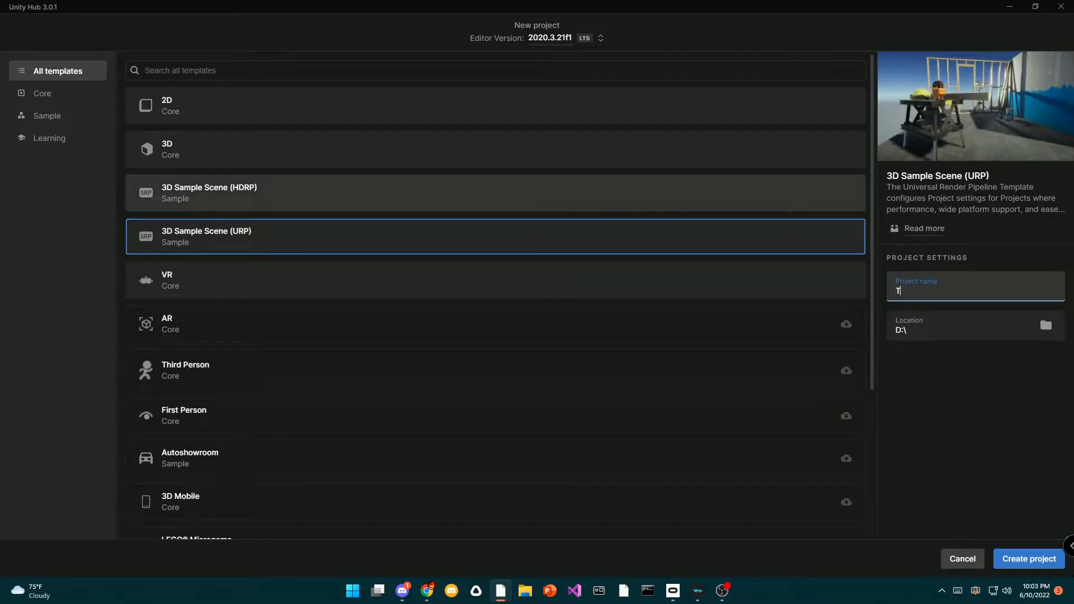
Step: Name the new 3D Sample Scene (URP) project 'Tutorial Video' and create it
{"action": "type", "text": "utorial"}
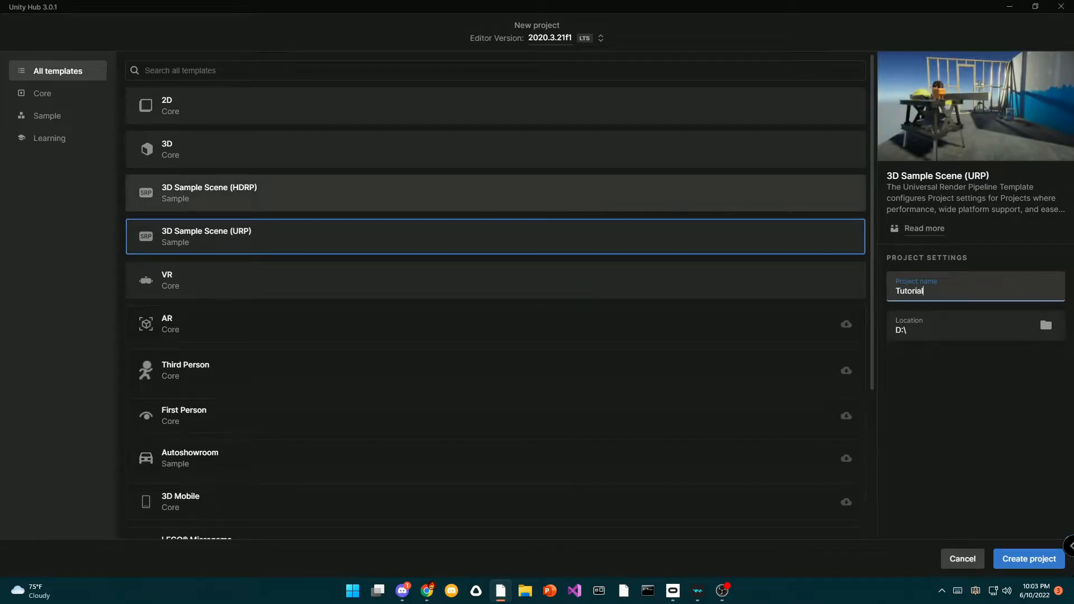
{"action": "type", "text": "Video"}
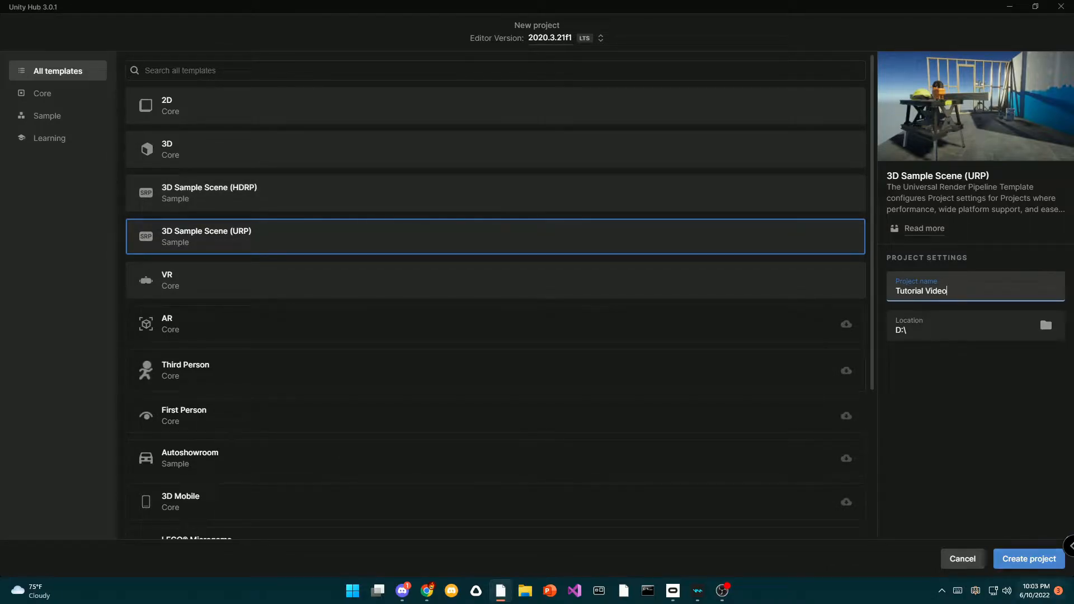
{"action": "left_click", "coordinate": [1029, 559]}
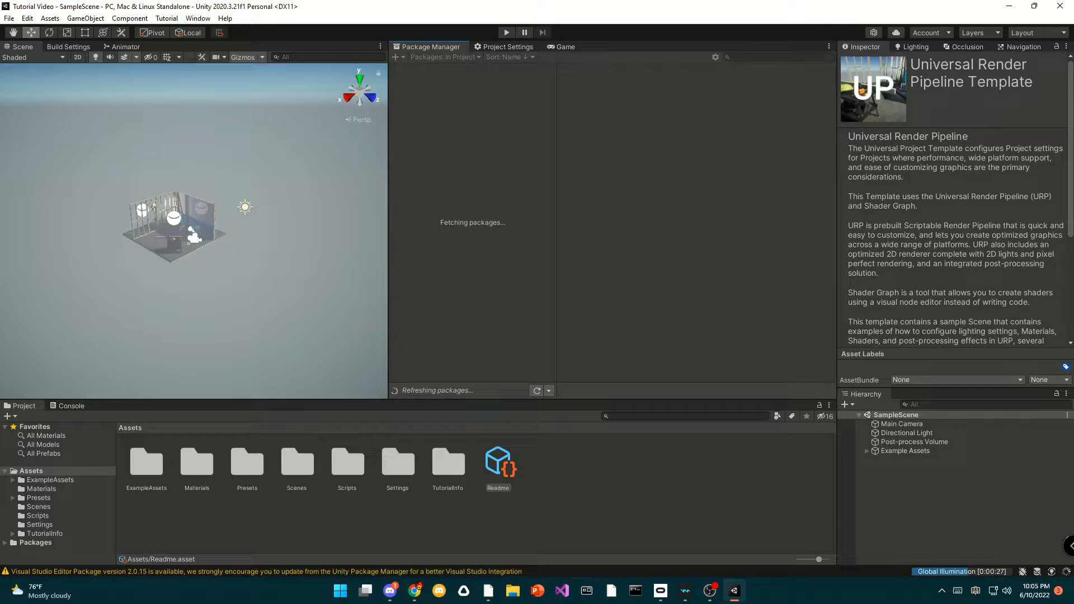
Step: Open the Package Manager from Project Settings and list Unity Registry packages
{"action": "left_click", "coordinate": [49, 17]}
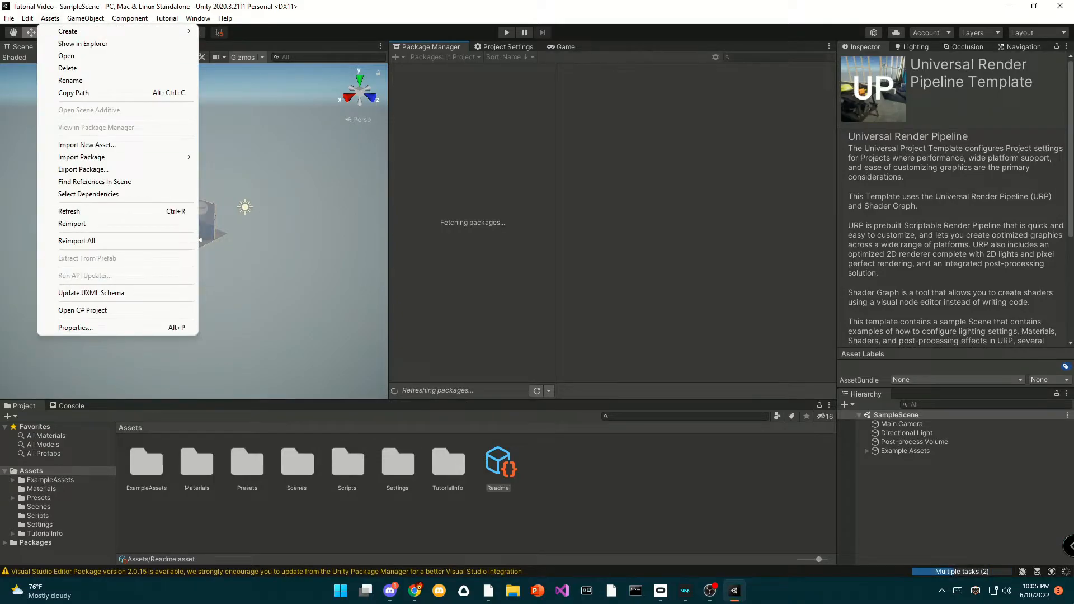
{"action": "left_click", "coordinate": [508, 46]}
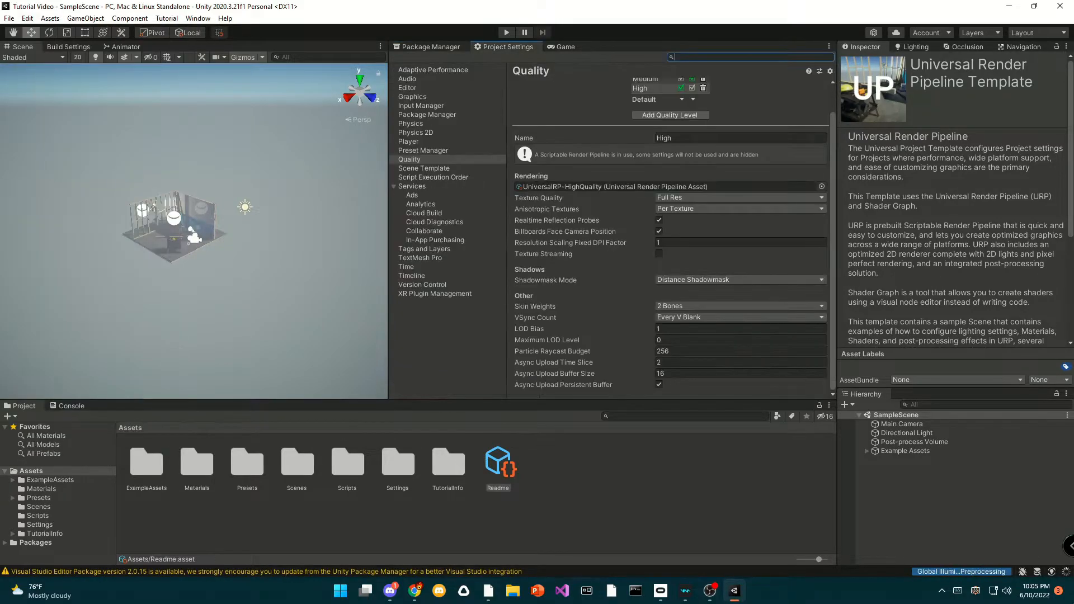
{"action": "left_click", "coordinate": [427, 115]}
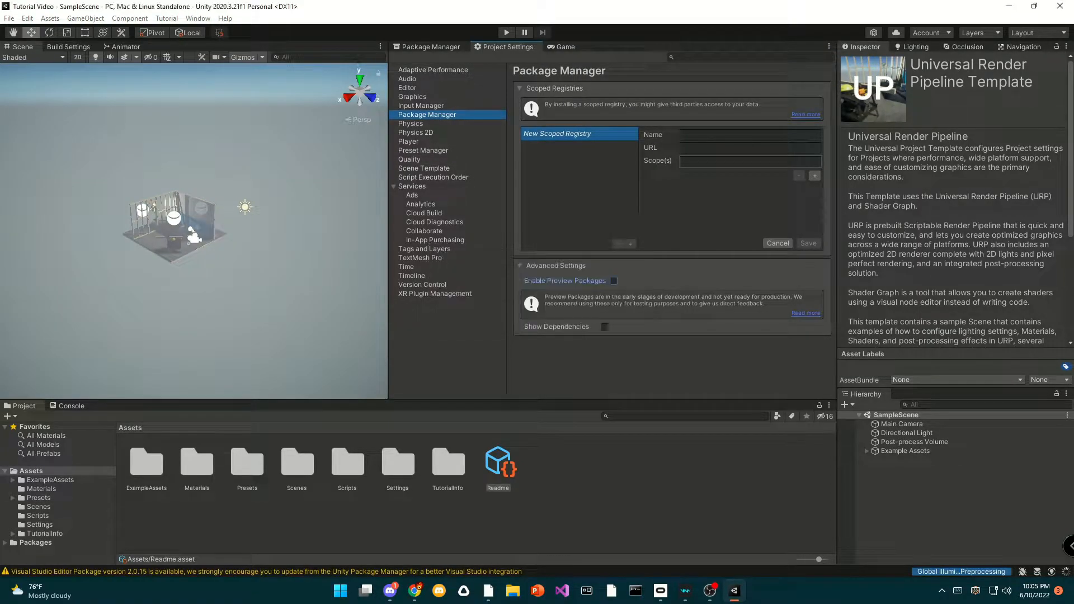
{"action": "left_click", "coordinate": [432, 46]}
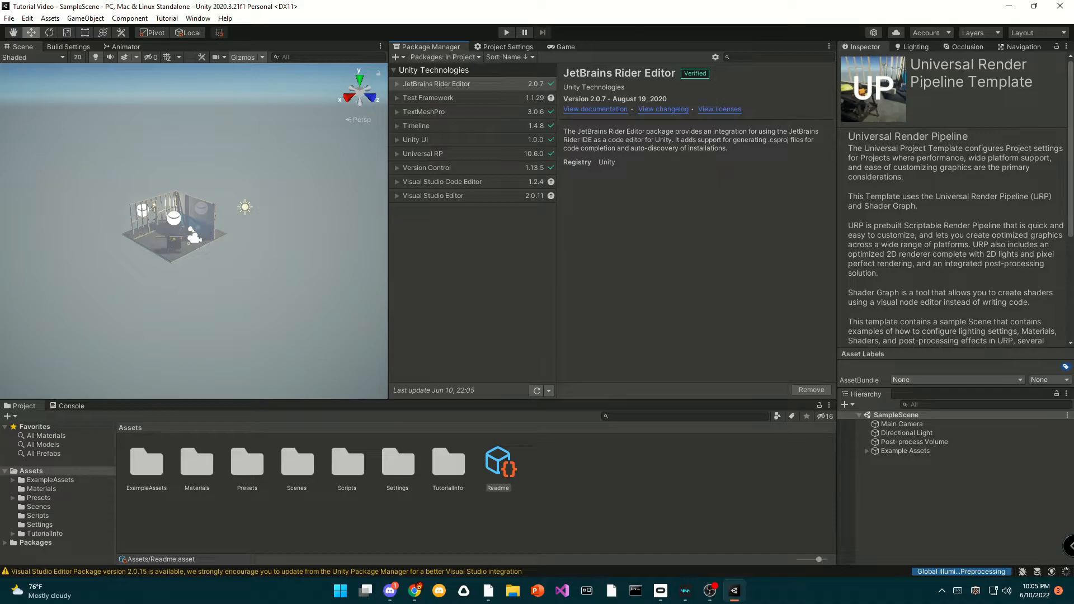
{"action": "left_click", "coordinate": [444, 57]}
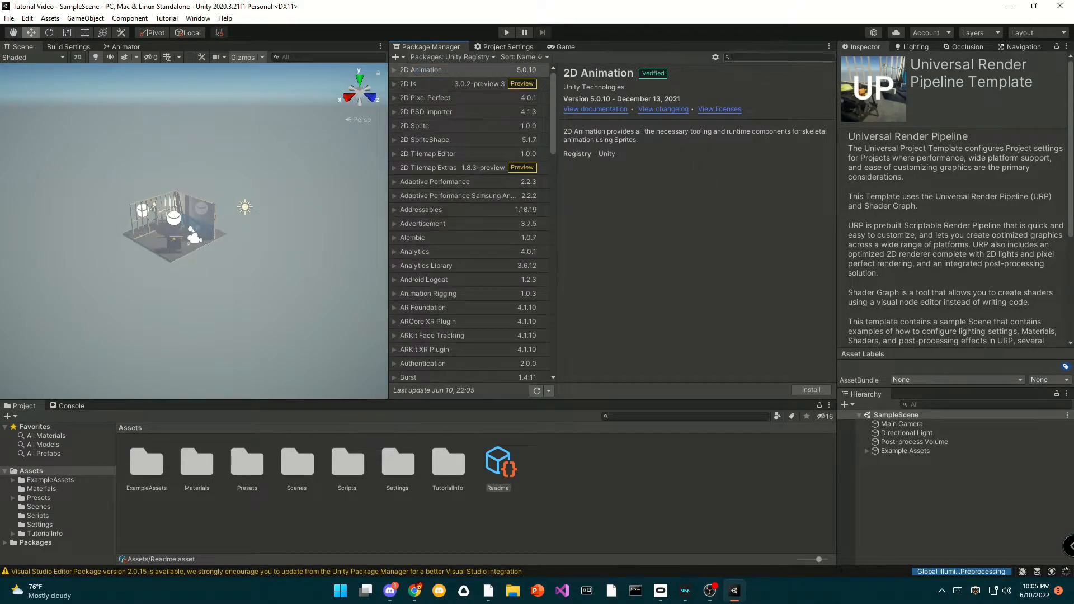
Step: Search 'xr' and install XR Plugin Management and the Oculus XR Plugin
{"action": "type", "text": "xr"}
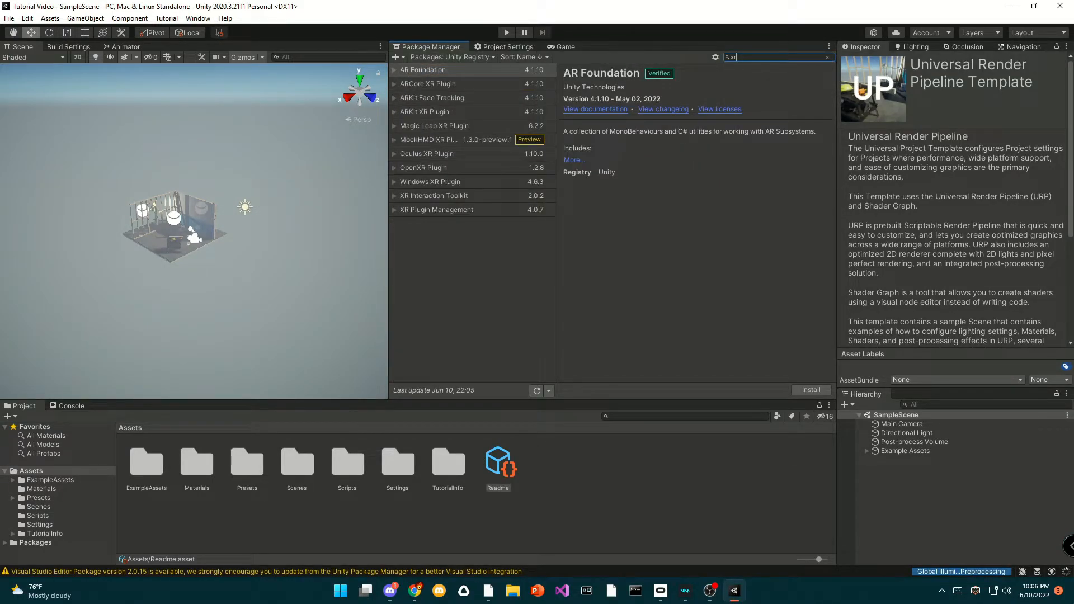
{"action": "left_click", "coordinate": [436, 209]}
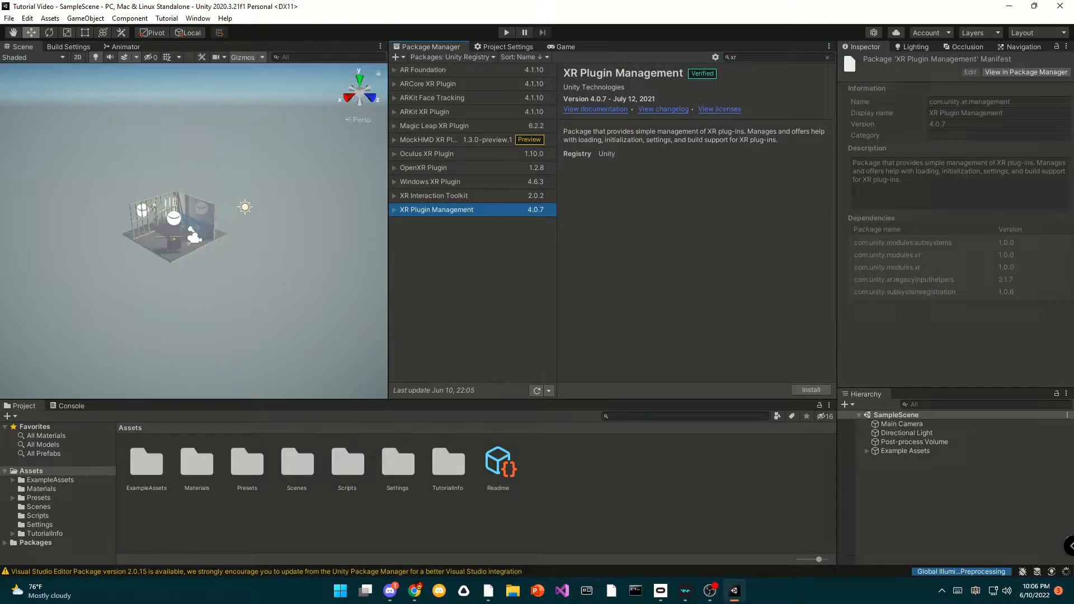
{"action": "left_click", "coordinate": [811, 390]}
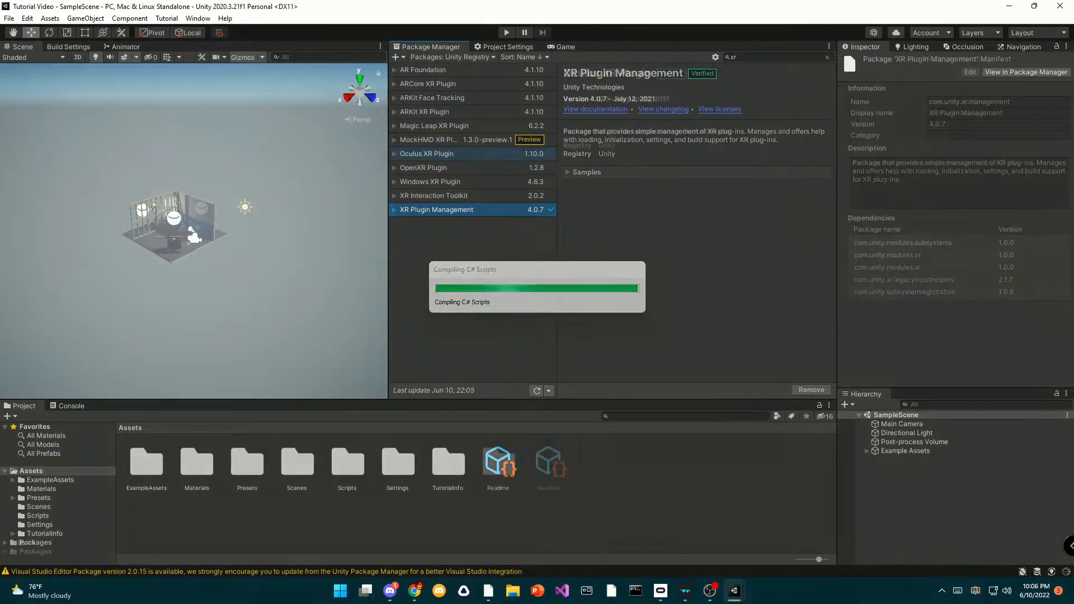
{"action": "left_click", "coordinate": [427, 153]}
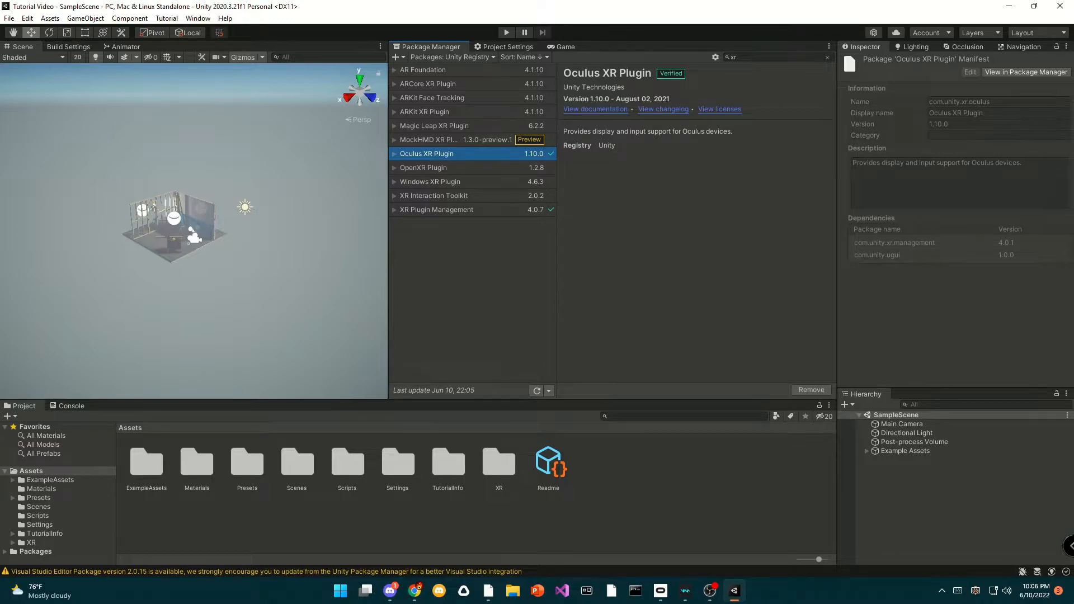
{"action": "left_click", "coordinate": [434, 195]}
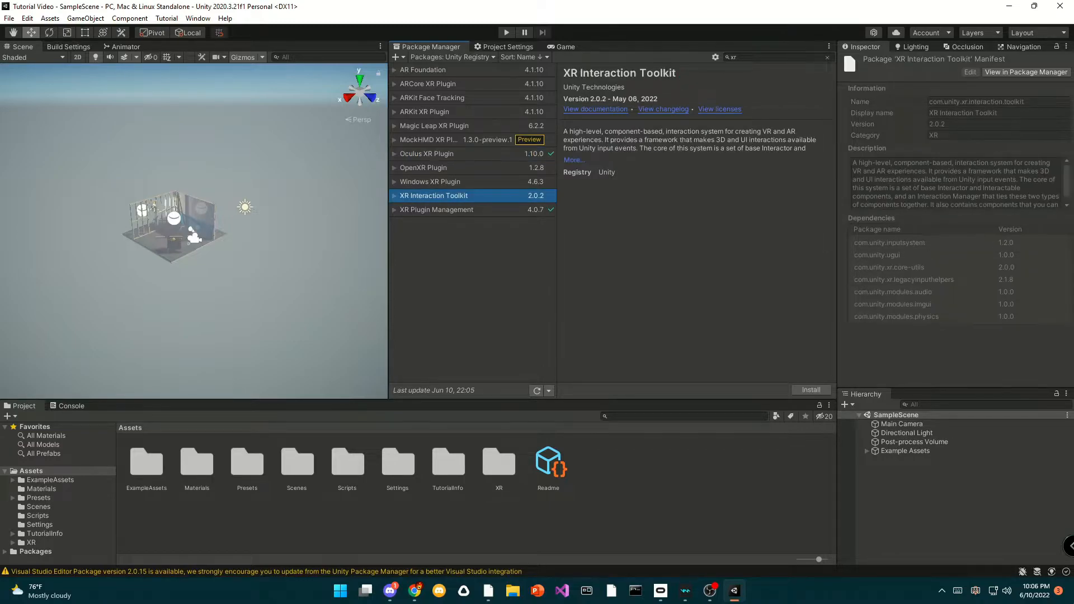
Step: Install XR Interaction Toolkit 1.0.0-pre.8 and accept enabling the new input system backends
{"action": "left_click", "coordinate": [395, 196]}
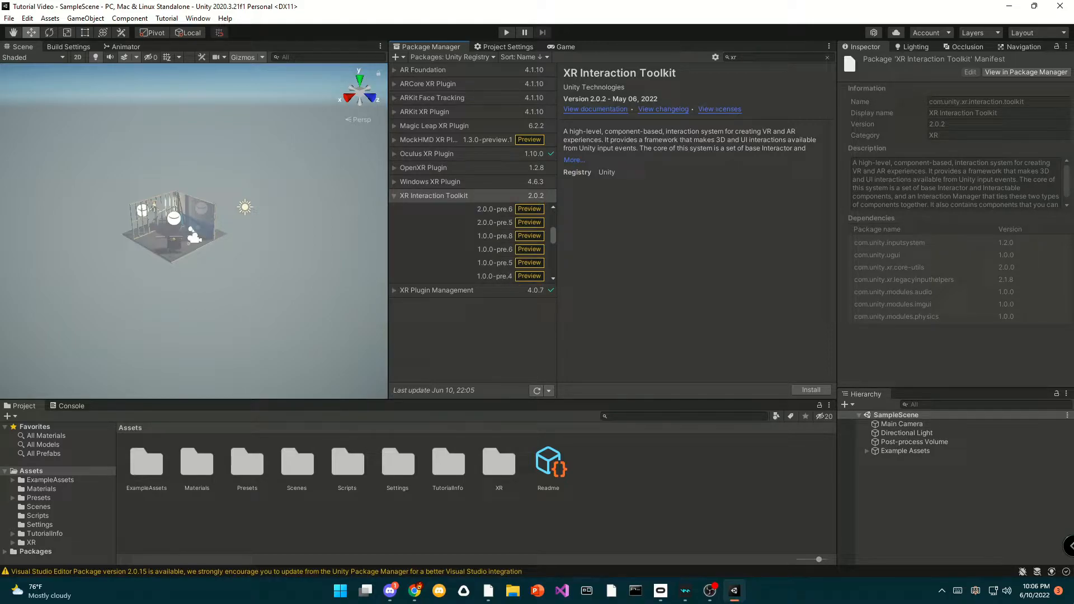
{"action": "left_click", "coordinate": [492, 222]}
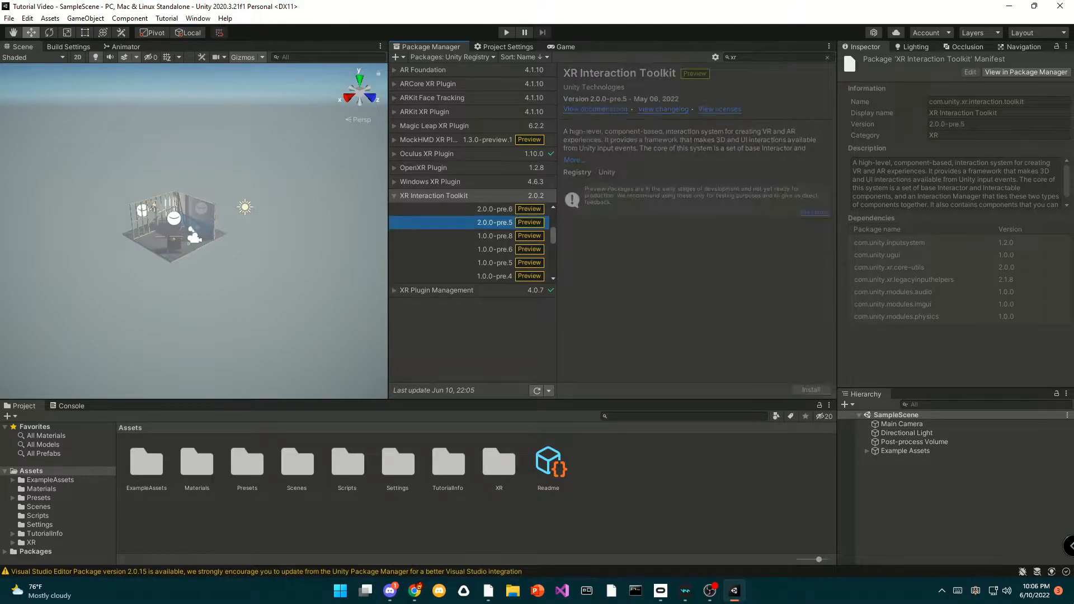
{"action": "left_click", "coordinate": [494, 236]}
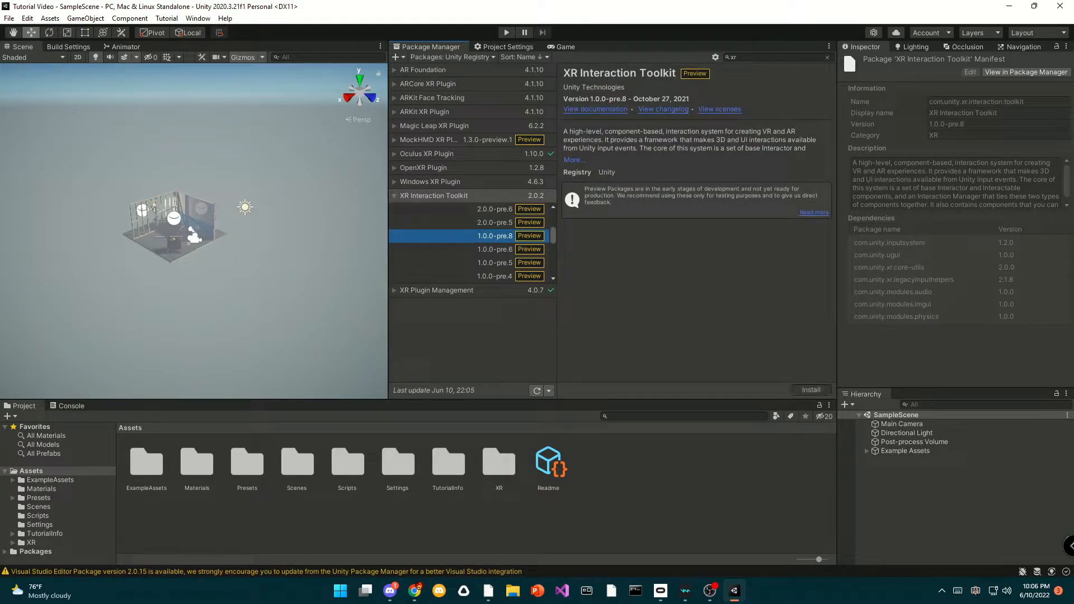
{"action": "left_click", "coordinate": [811, 390]}
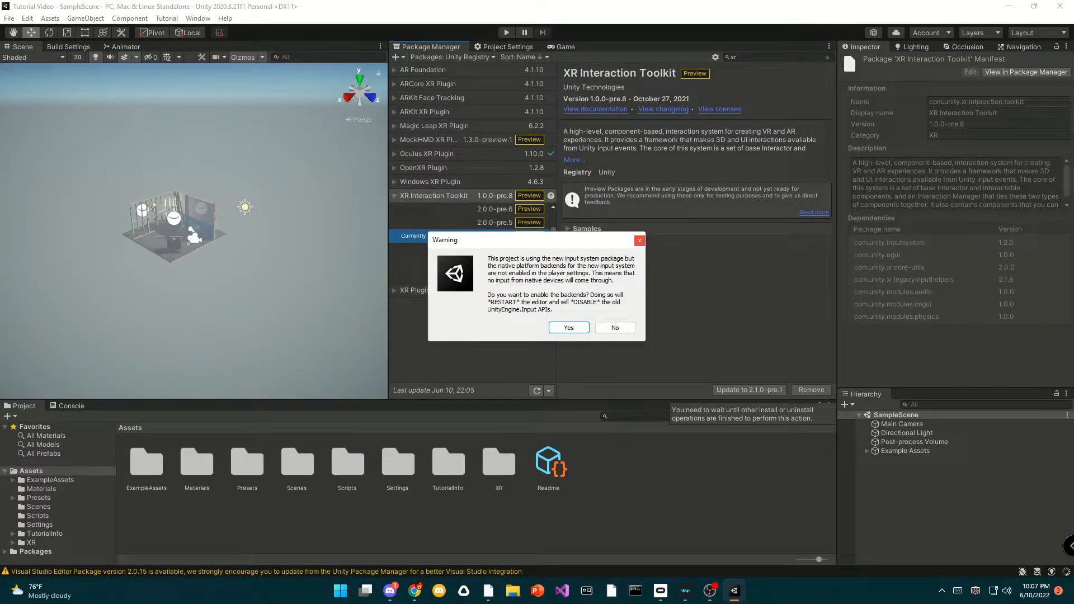
{"action": "left_click", "coordinate": [615, 328]}
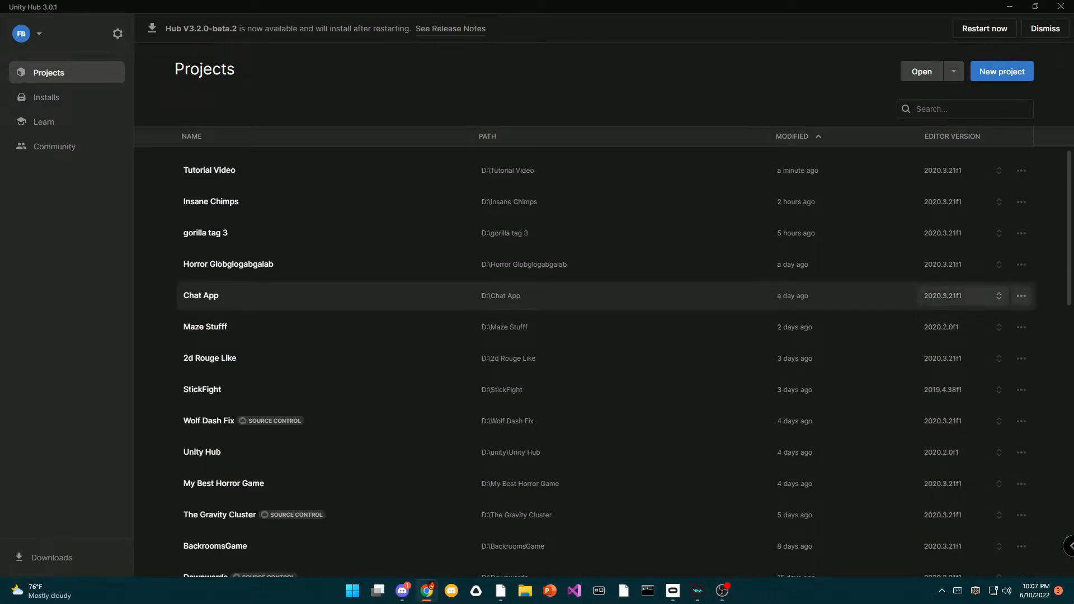
Step: Reopen the Tutorial Video project from Unity Hub's project list
{"action": "double_click", "coordinate": [210, 170]}
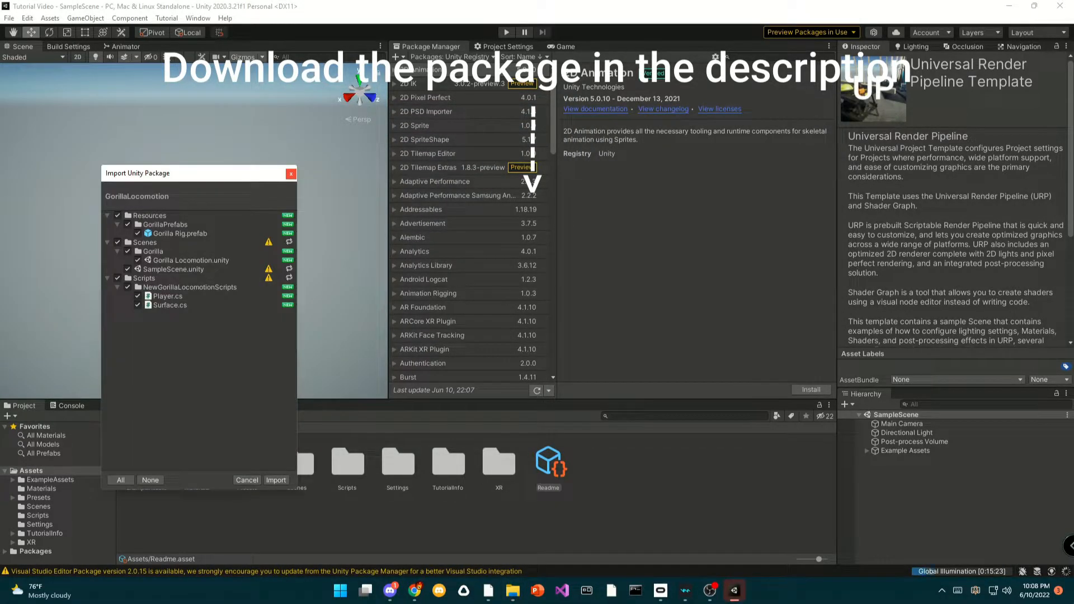
Step: Import all GorillaLocomotion package items, including its prefab, scenes and scripts
{"action": "left_click", "coordinate": [276, 480]}
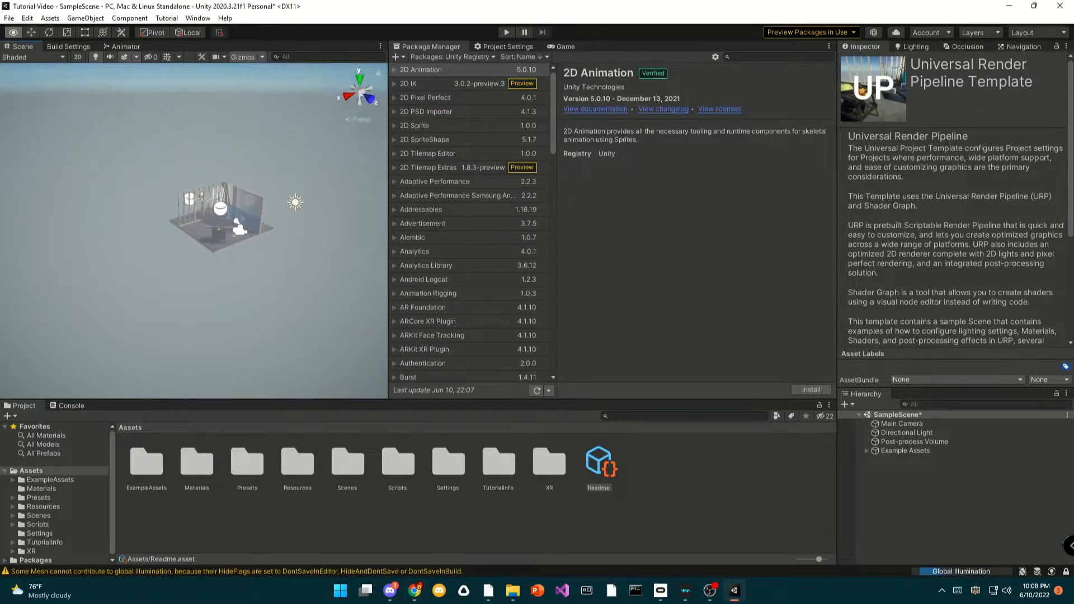
Step: Delete the ExampleAssets folder from the Project window and confirm the deletion
{"action": "left_click", "coordinate": [146, 464]}
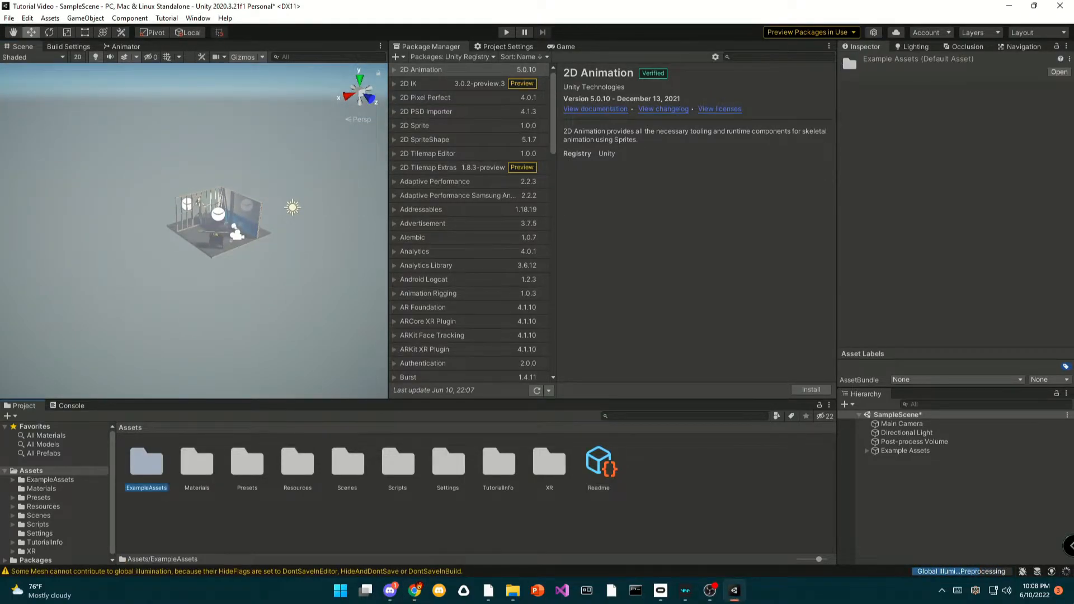
{"action": "key", "text": "Delete"}
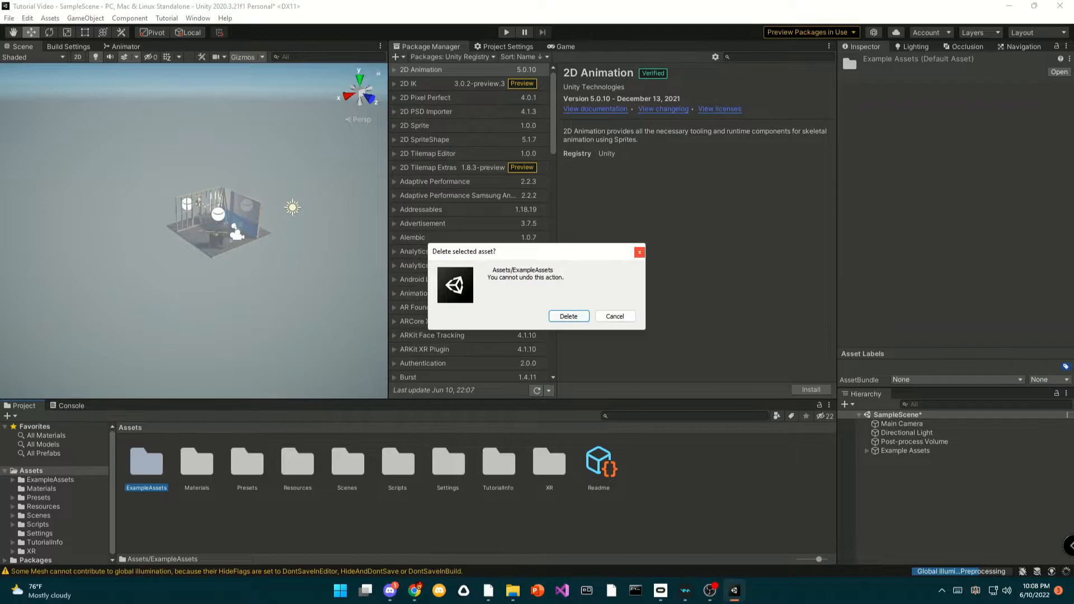
{"action": "left_click", "coordinate": [568, 317]}
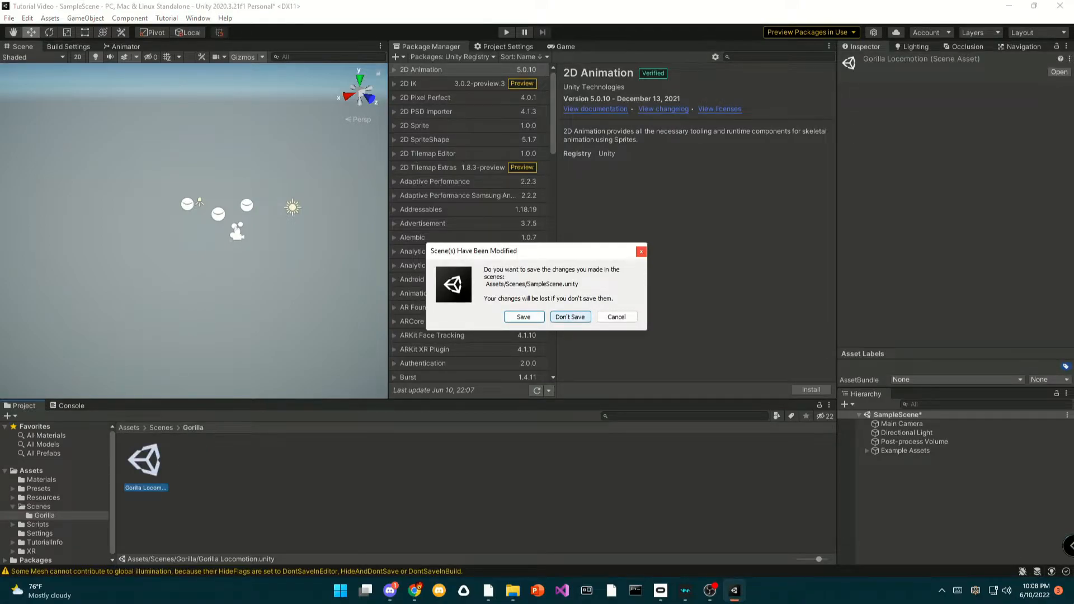
Step: Open the Gorilla Locomotion scene without saving SampleScene and show the Game view
{"action": "left_click", "coordinate": [570, 317]}
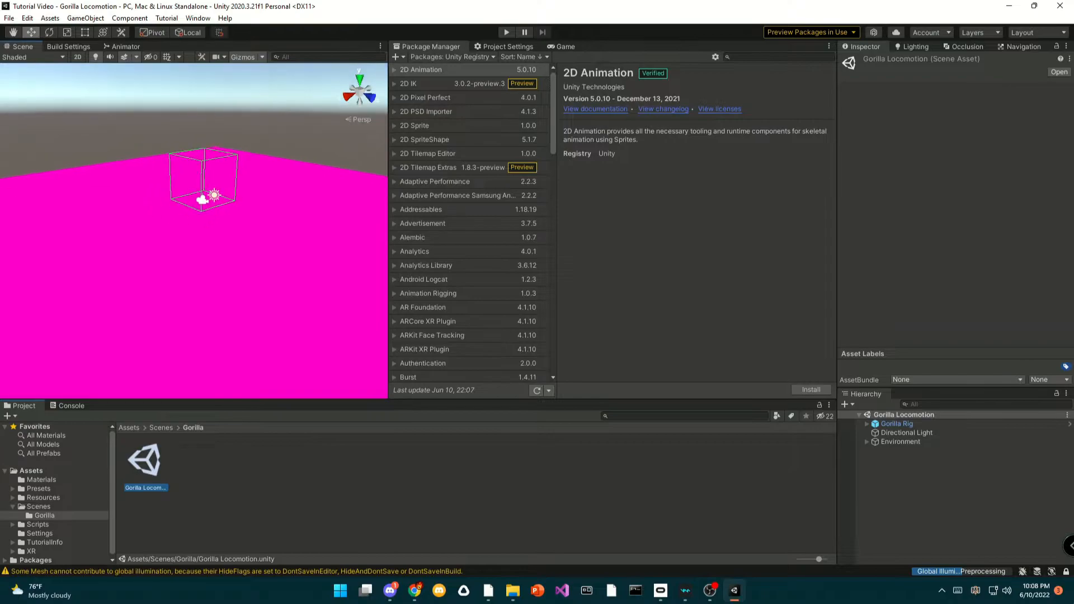
{"action": "right_click", "coordinate": [145, 470]}
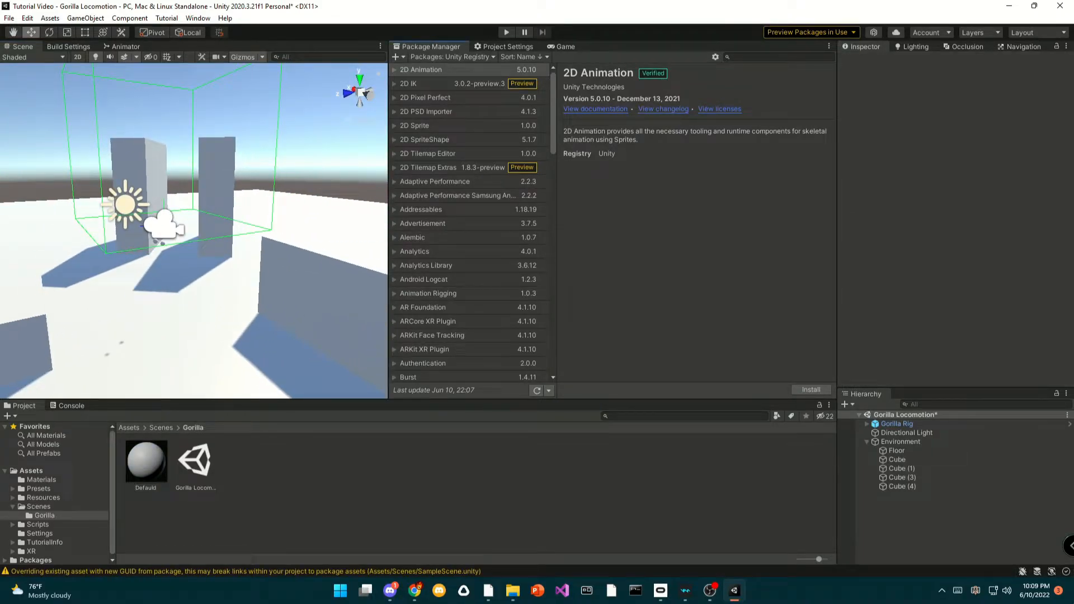
{"action": "left_click", "coordinate": [691, 46]}
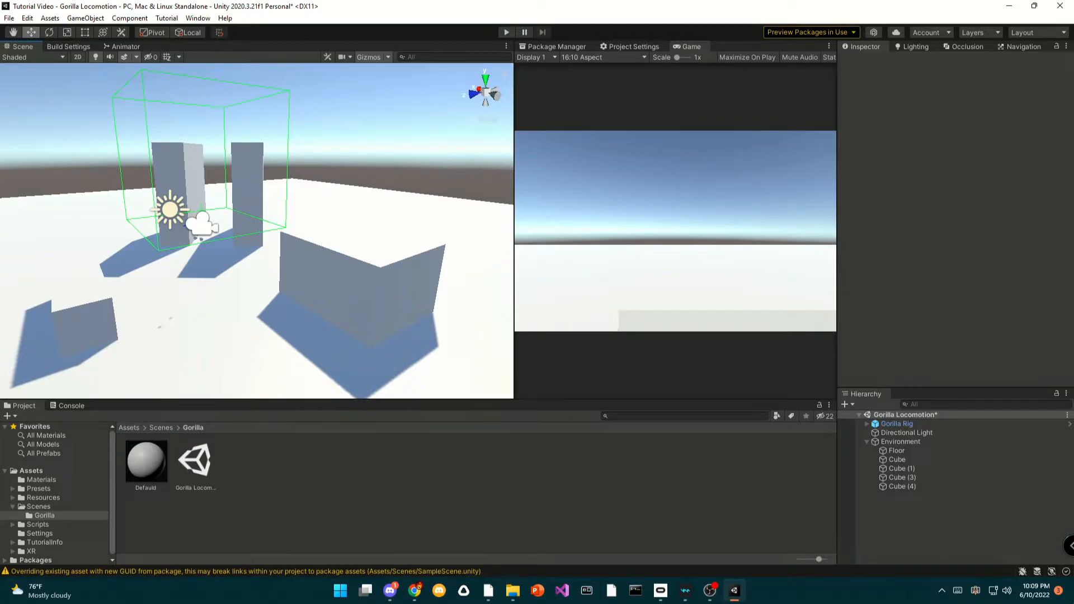
Step: Import SpiderChimp.fbx and its two head texture JPGs into the Assets folder
{"action": "left_click", "coordinate": [31, 471]}
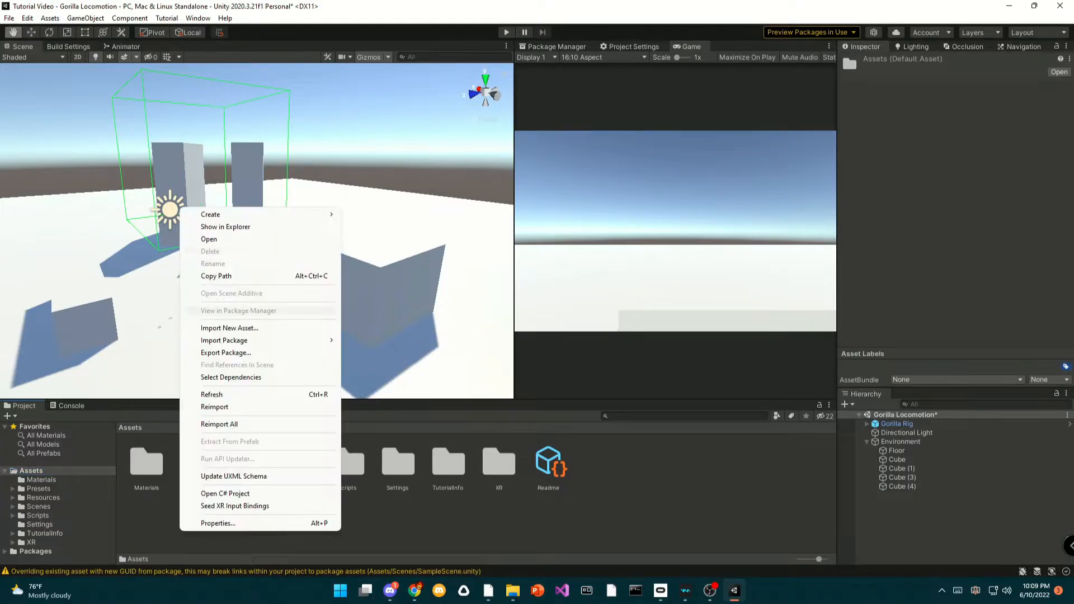
{"action": "left_click", "coordinate": [230, 328]}
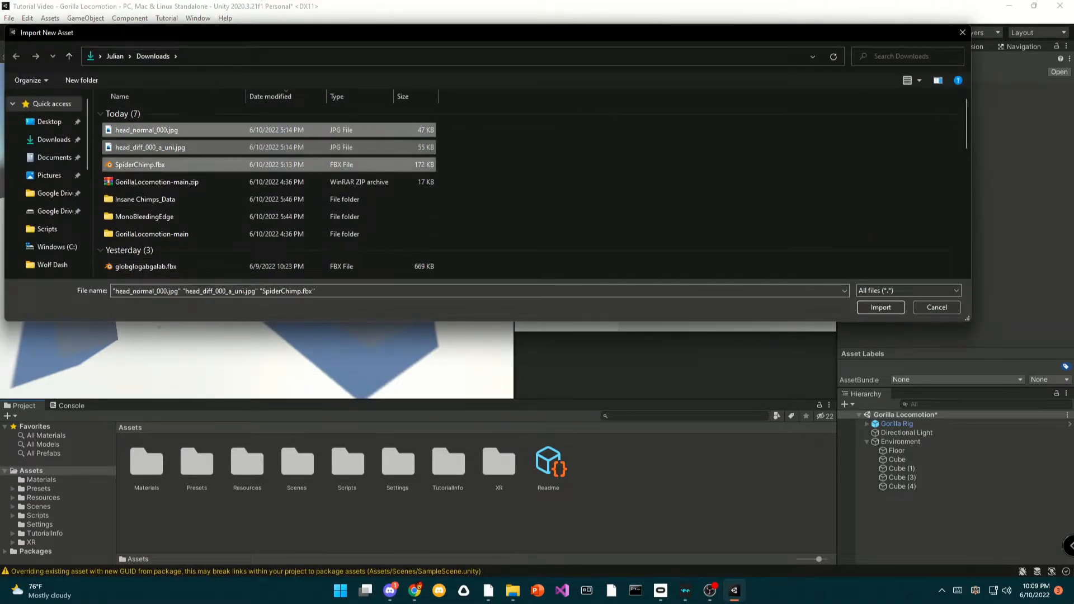
{"action": "left_click", "coordinate": [881, 308]}
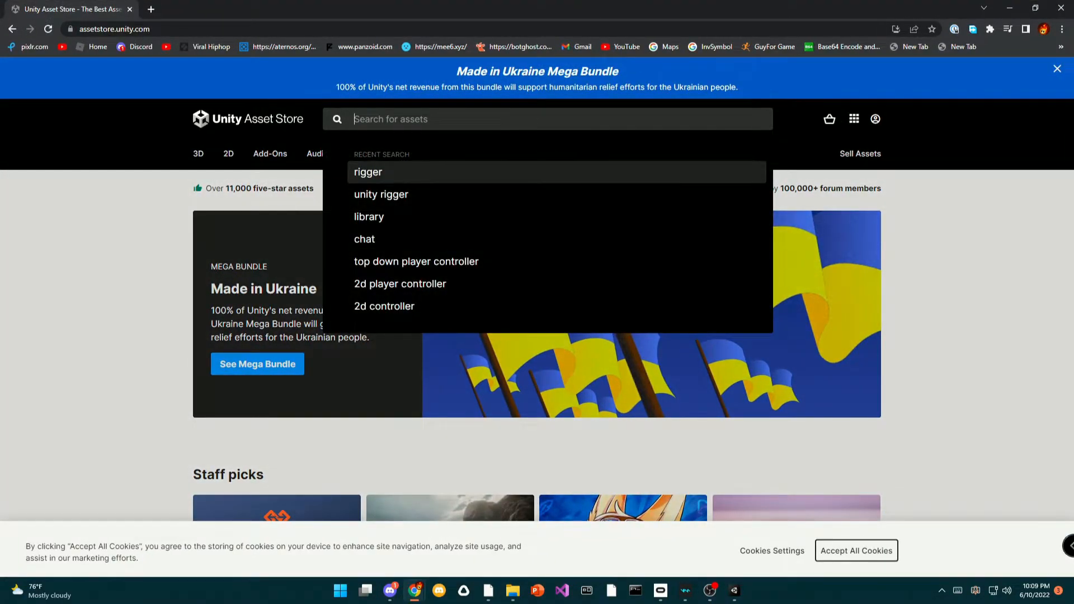
Step: Search the Asset Store for 'fast ik' and add Fast IK to My Assets
{"action": "type", "text": "fasti"}
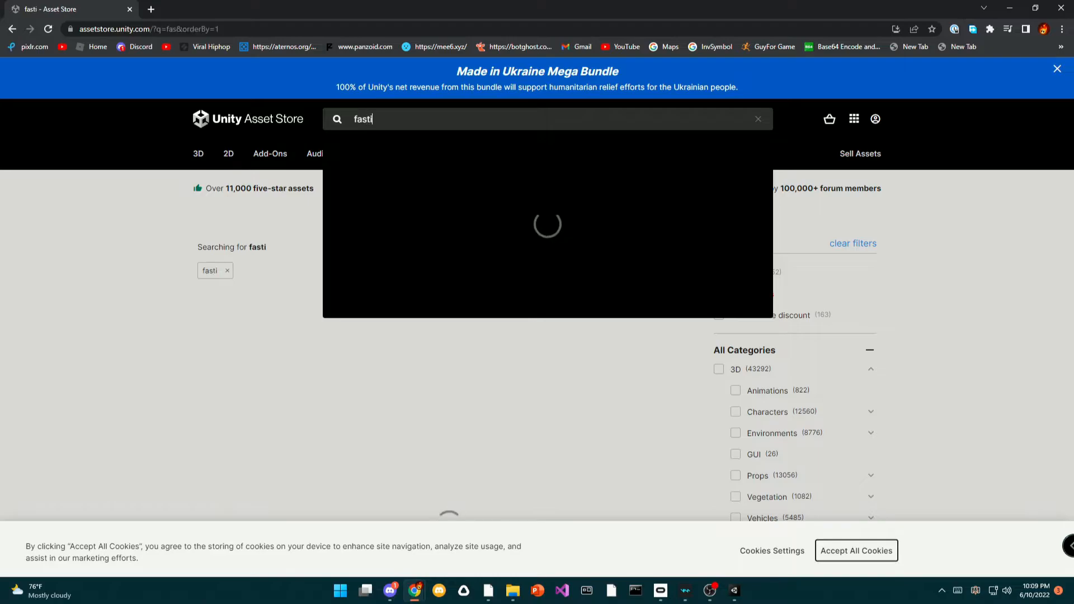
{"action": "type", "text": "fast ik"}
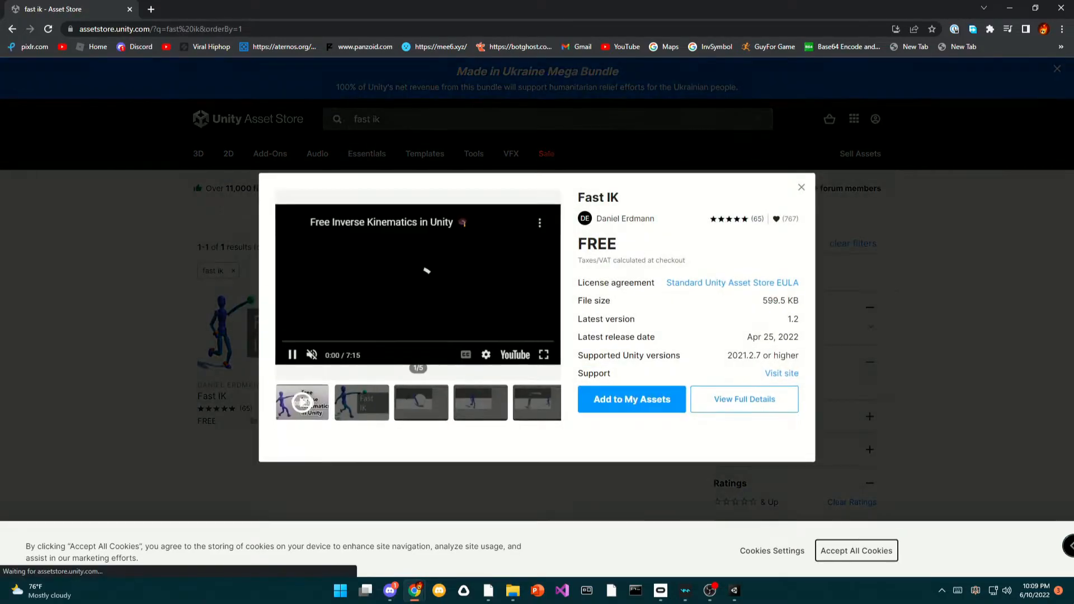
{"action": "left_click", "coordinate": [632, 399]}
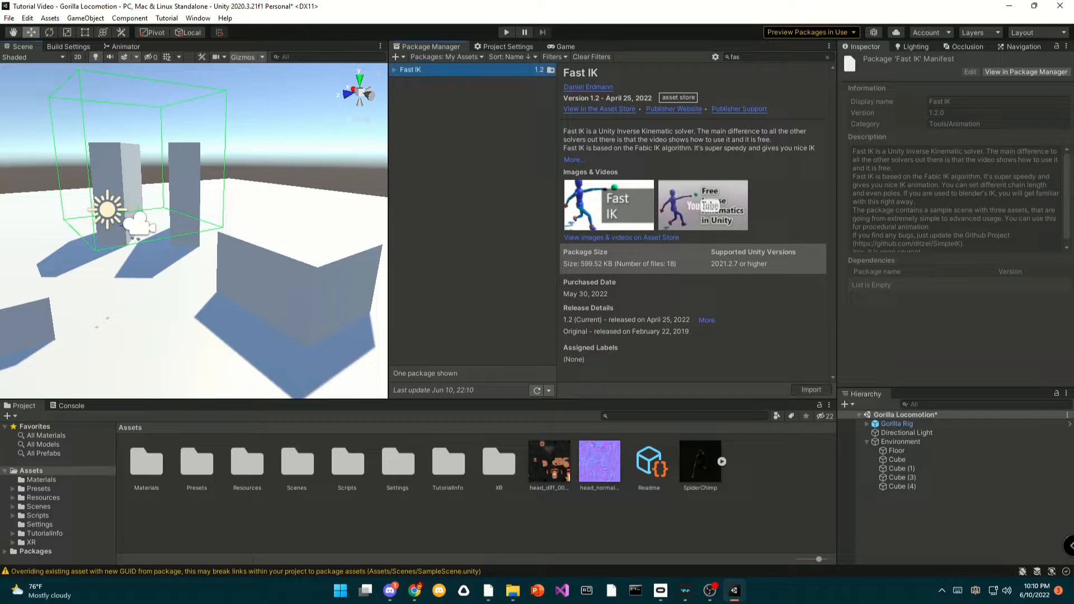
Step: Import only the Scripts folder of the Fast IK package from My Assets
{"action": "left_click", "coordinate": [811, 389]}
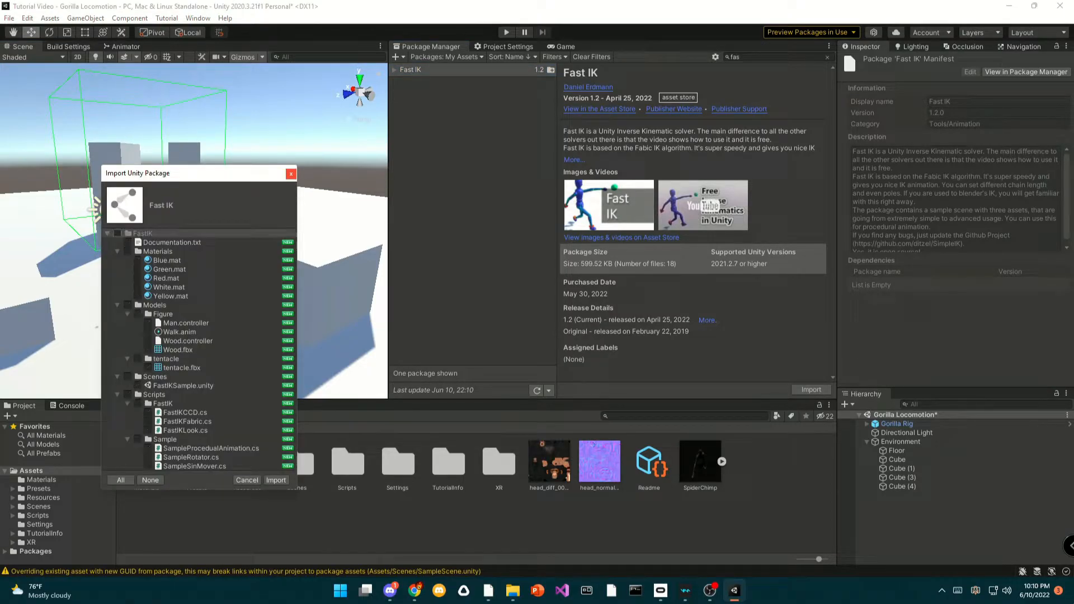
{"action": "left_click", "coordinate": [128, 395]}
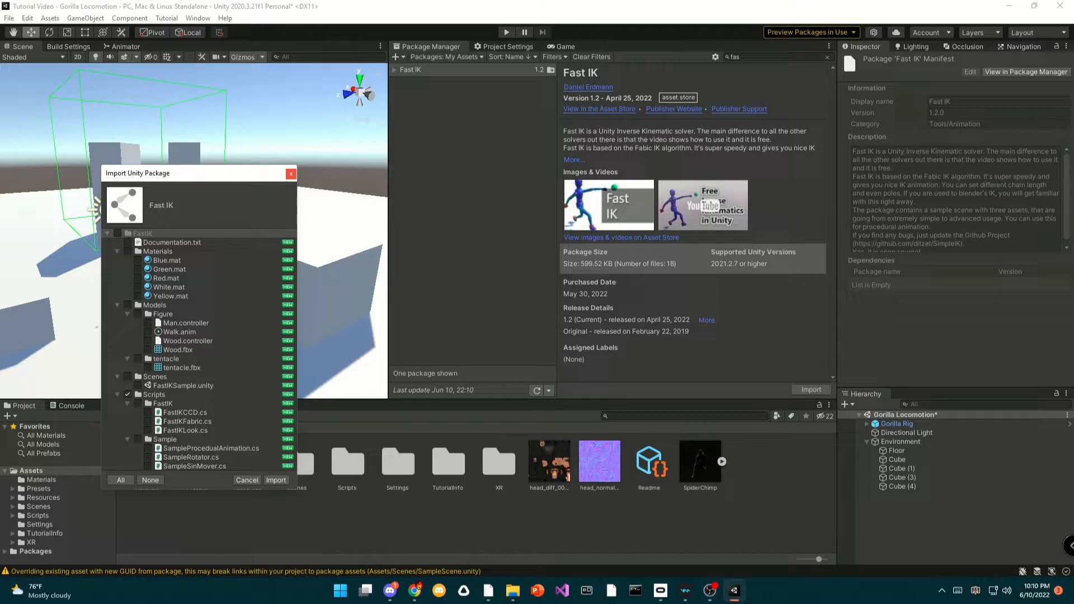
{"action": "left_click", "coordinate": [120, 480]}
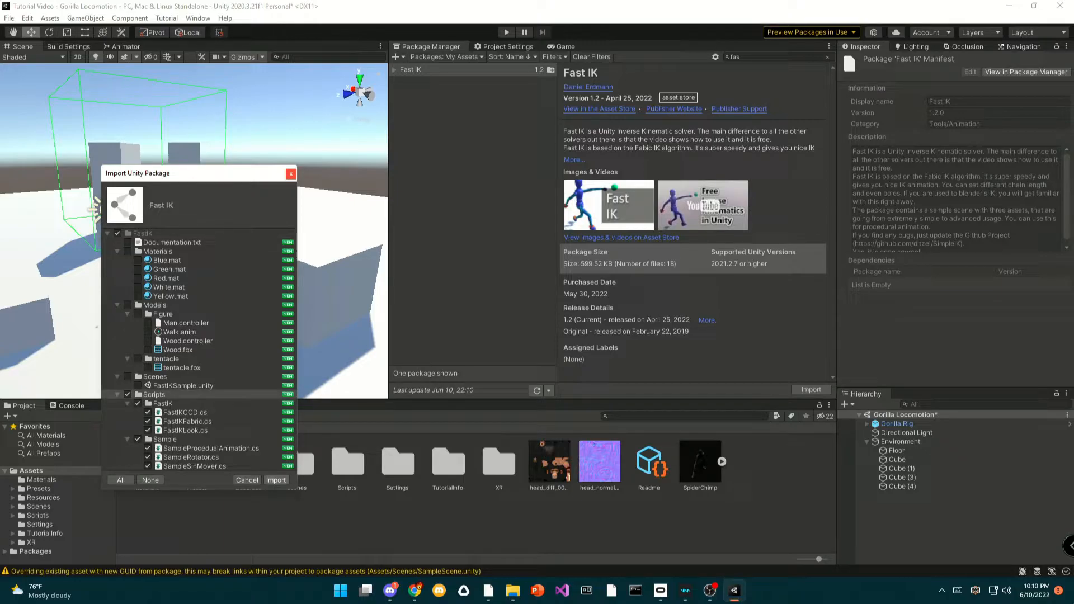
{"action": "left_click", "coordinate": [276, 480]}
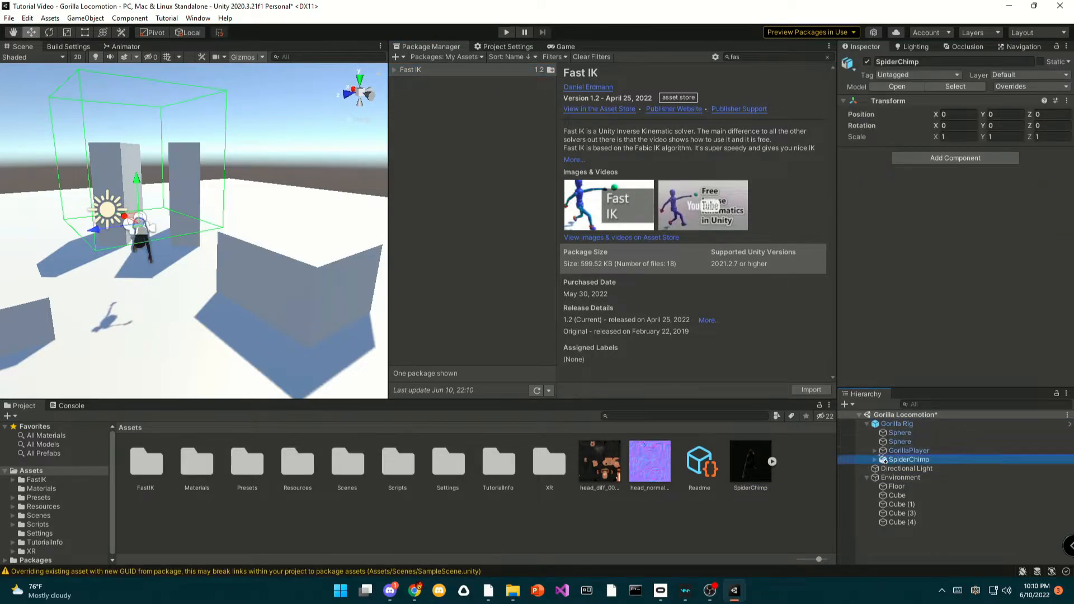
Step: Parent SpiderChimp to Main Camera and expand its Armature down to HeadBone.001_end
{"action": "left_click", "coordinate": [875, 451]}
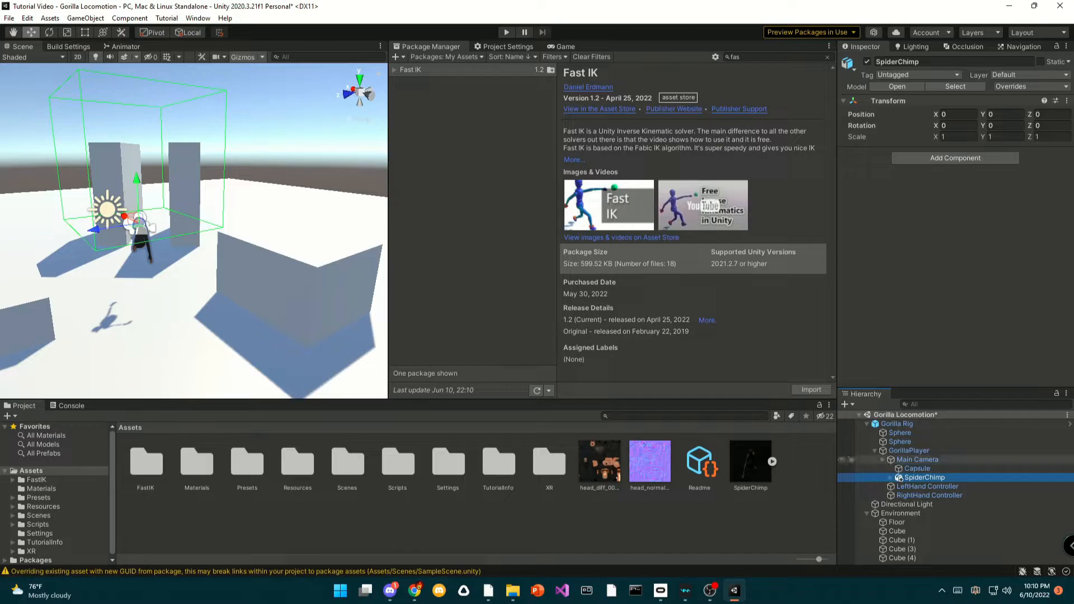
{"action": "left_click", "coordinate": [891, 478]}
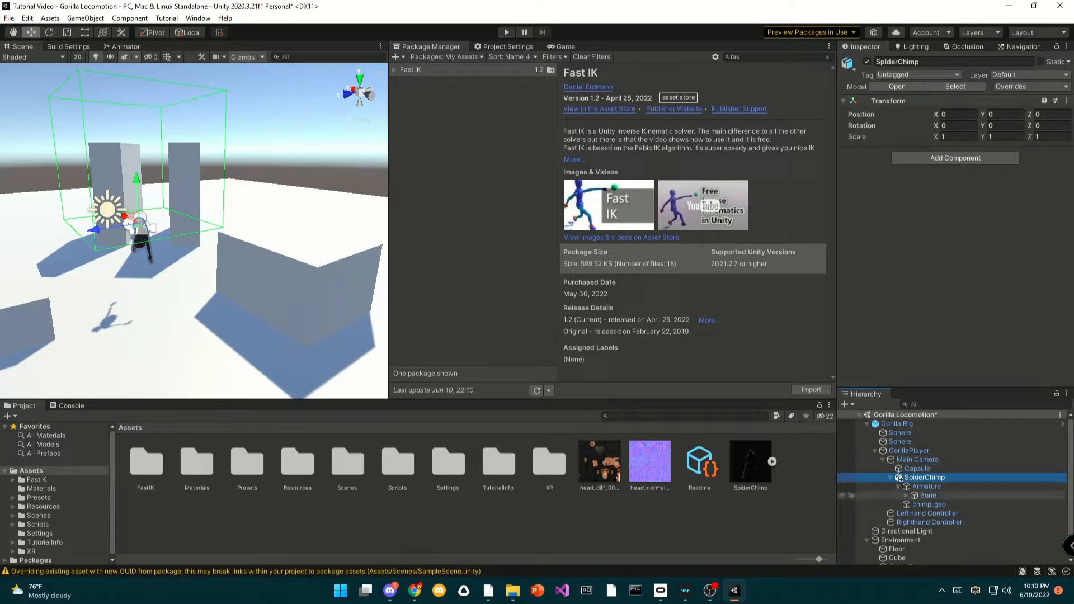
{"action": "left_click", "coordinate": [905, 495]}
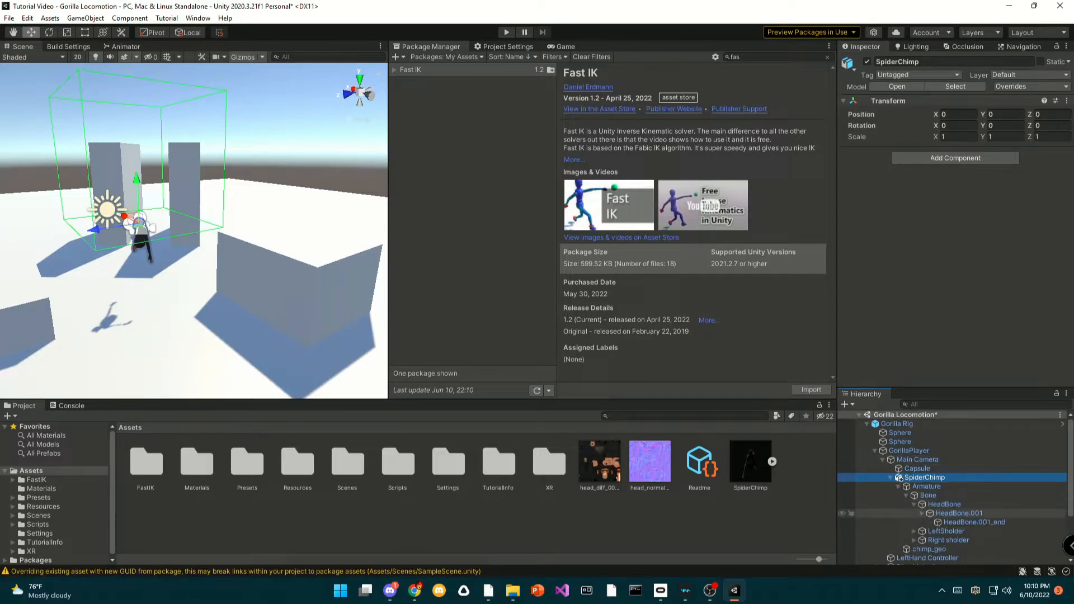
{"action": "left_click", "coordinate": [967, 522]}
{"action": "type", "text": "fabri"}
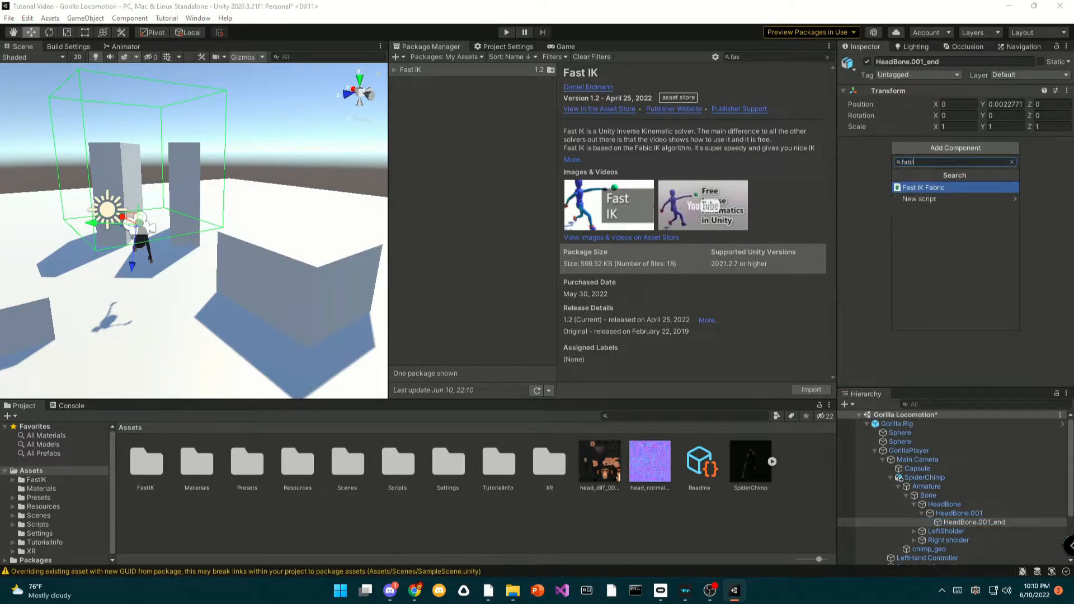
Step: Add a Fast IK Fabric to HeadBone.001_end targeting Main Camera, chain length 2
{"action": "left_click", "coordinate": [921, 188]}
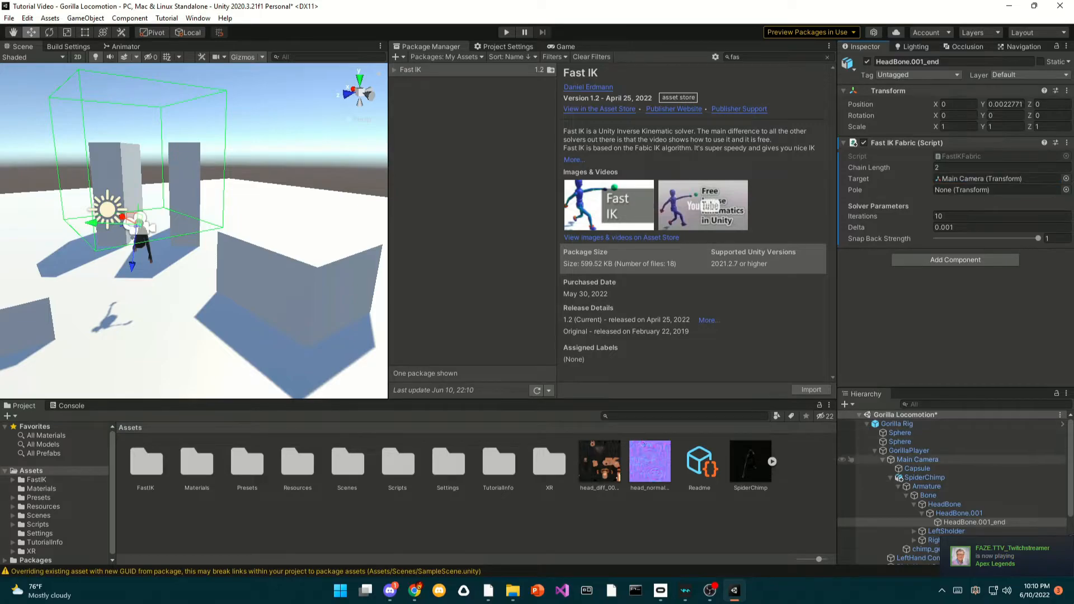
{"action": "left_click", "coordinate": [900, 442]}
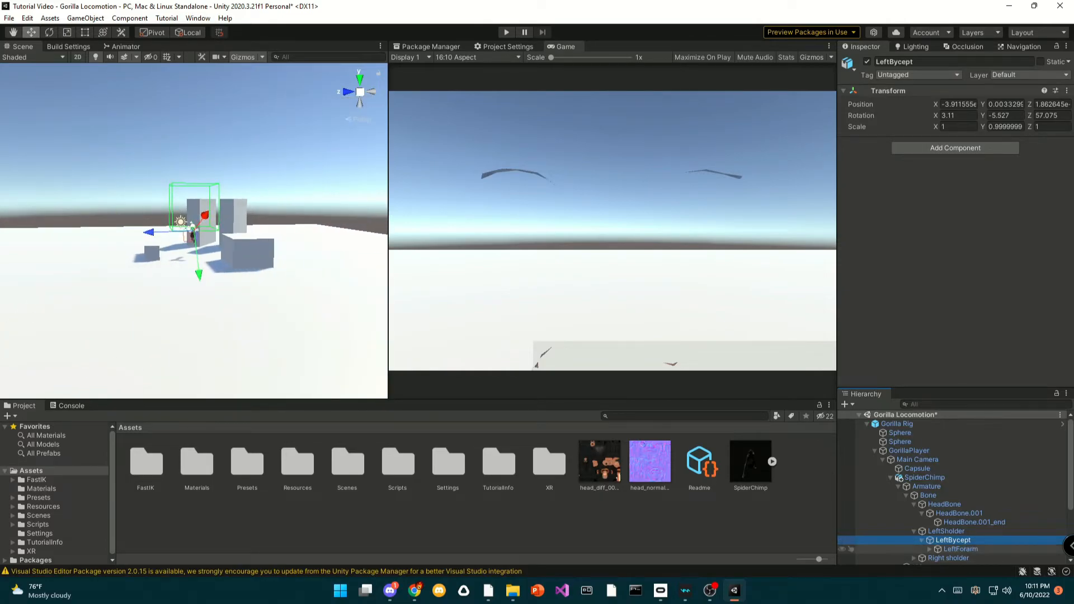
Step: Add a Fast IK Fabric to the LeftHand bone and expand the right shoulder chain
{"action": "left_click", "coordinate": [965, 557]}
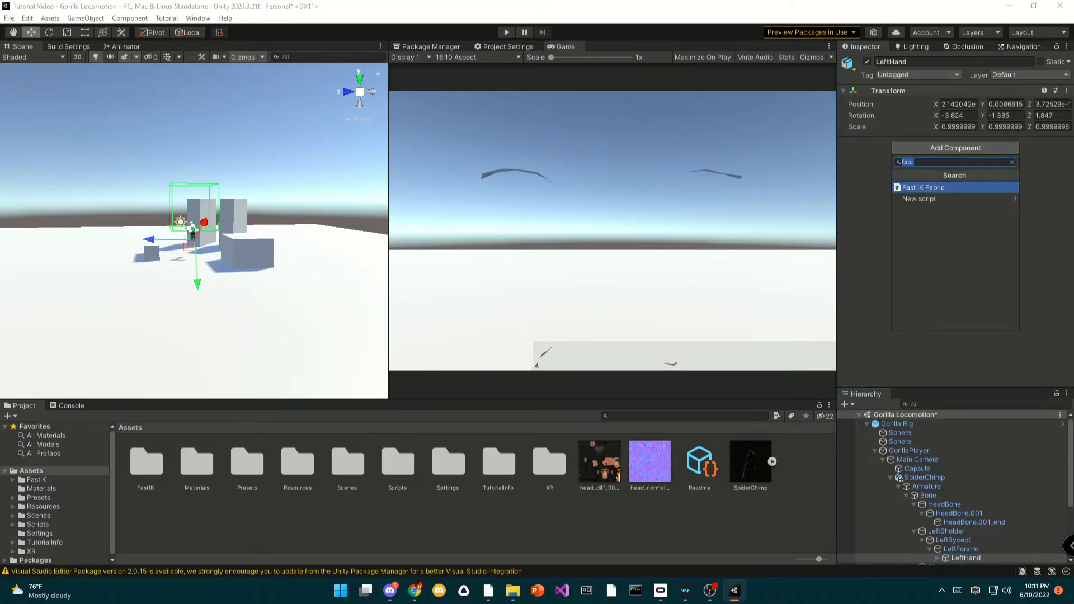
{"action": "left_click", "coordinate": [922, 188]}
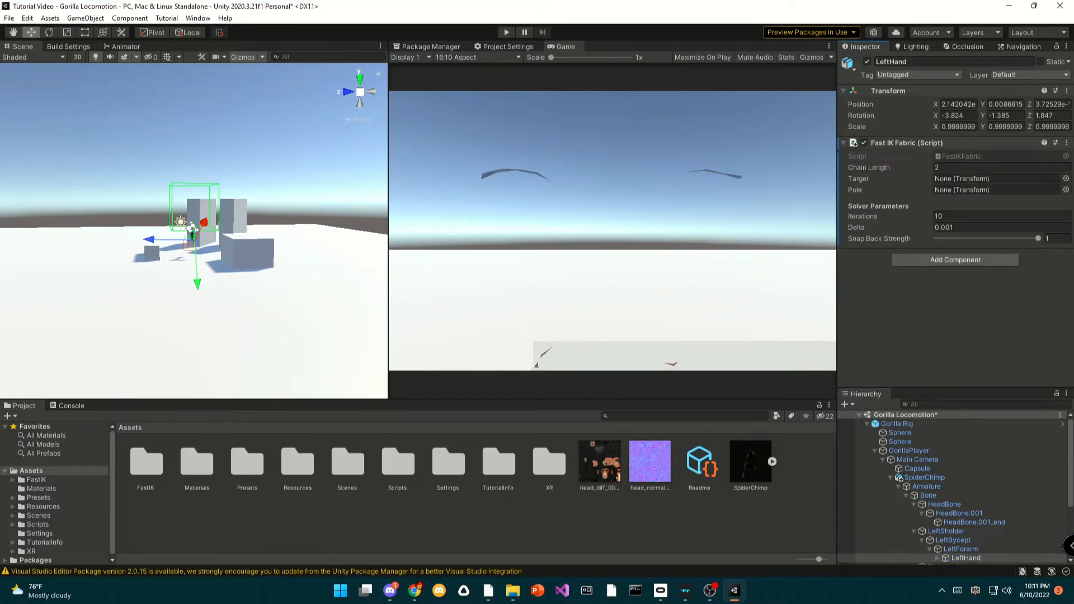
{"action": "scroll", "scroll_direction": "down", "scroll_amount": 3}
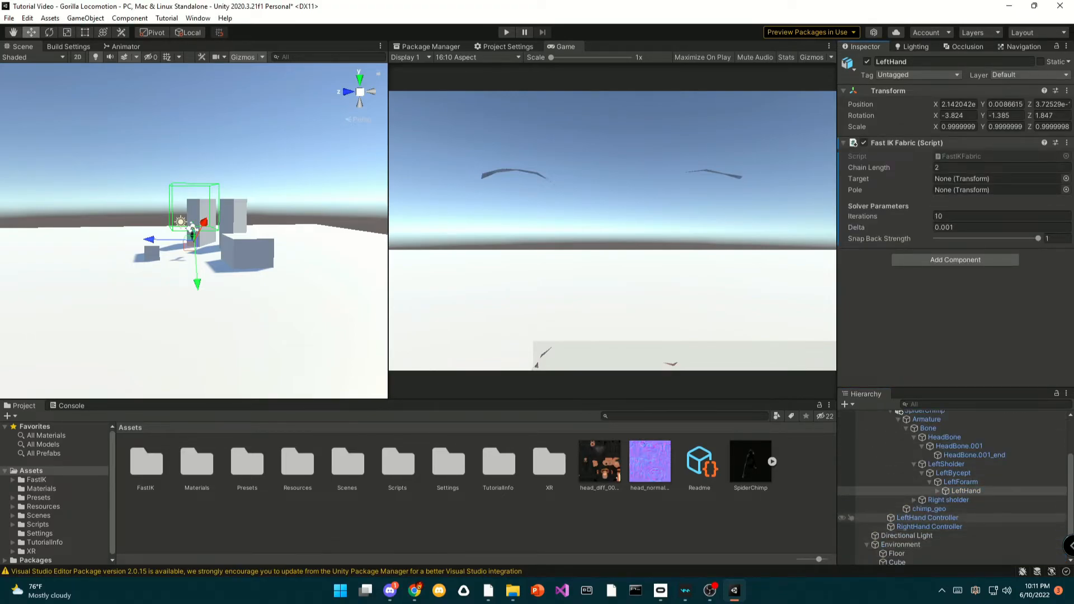
{"action": "left_click", "coordinate": [948, 499]}
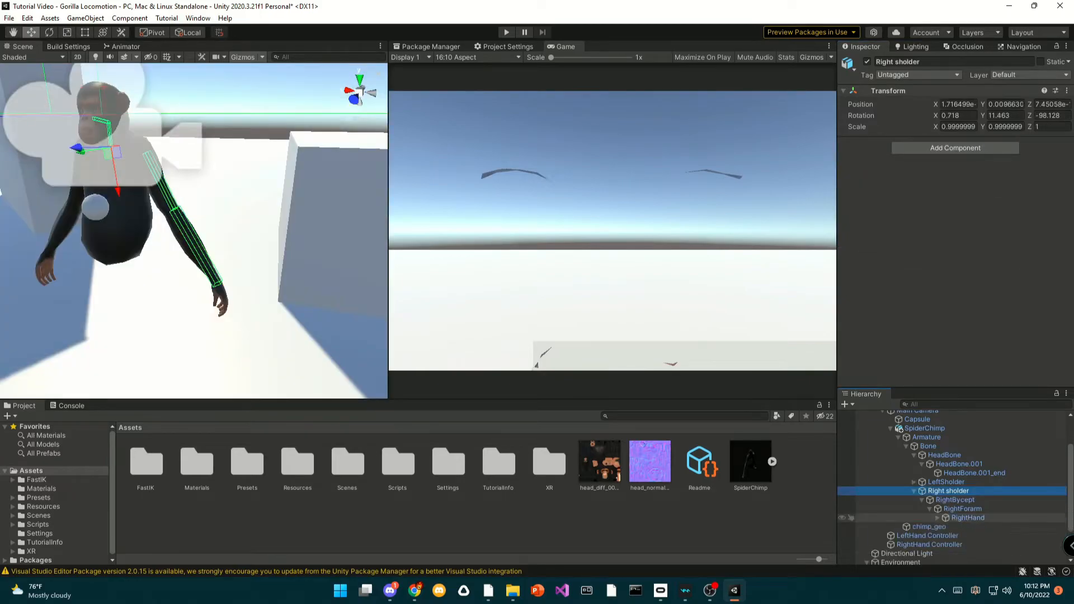
{"action": "left_click", "coordinate": [967, 518]}
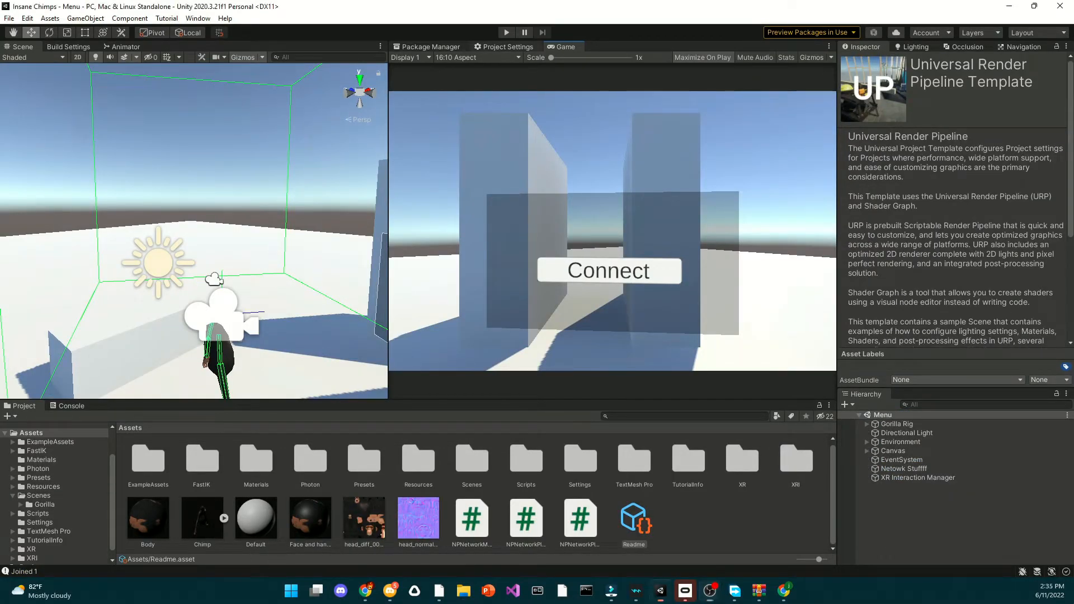
Step: Show XR Plug-in Management in Project Settings, with Oculus and Initialize XR on Startup enabled
{"action": "left_click", "coordinate": [509, 46]}
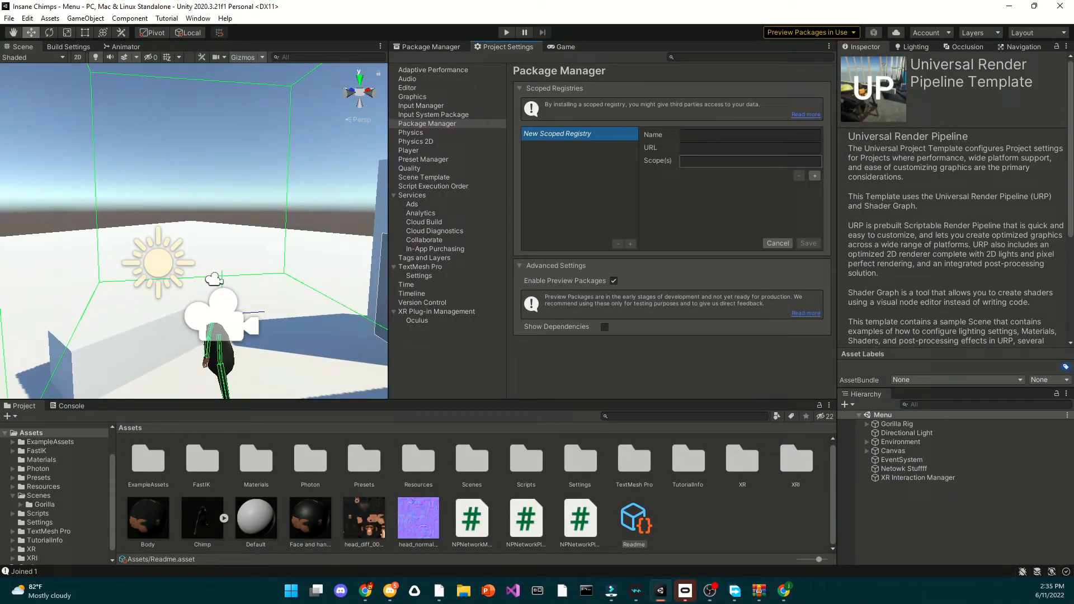
{"action": "left_click", "coordinate": [437, 311]}
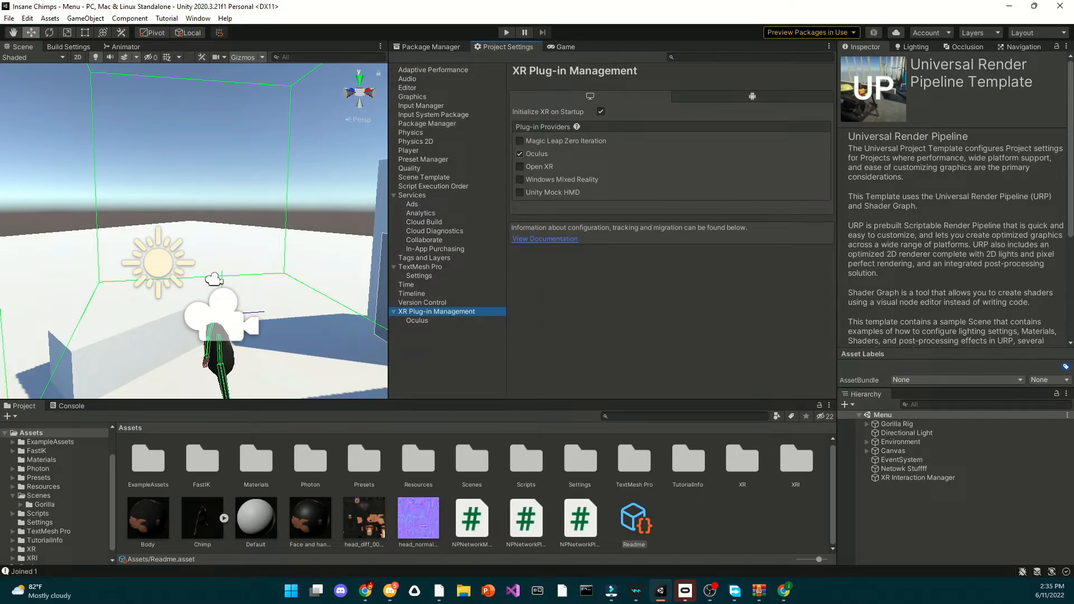